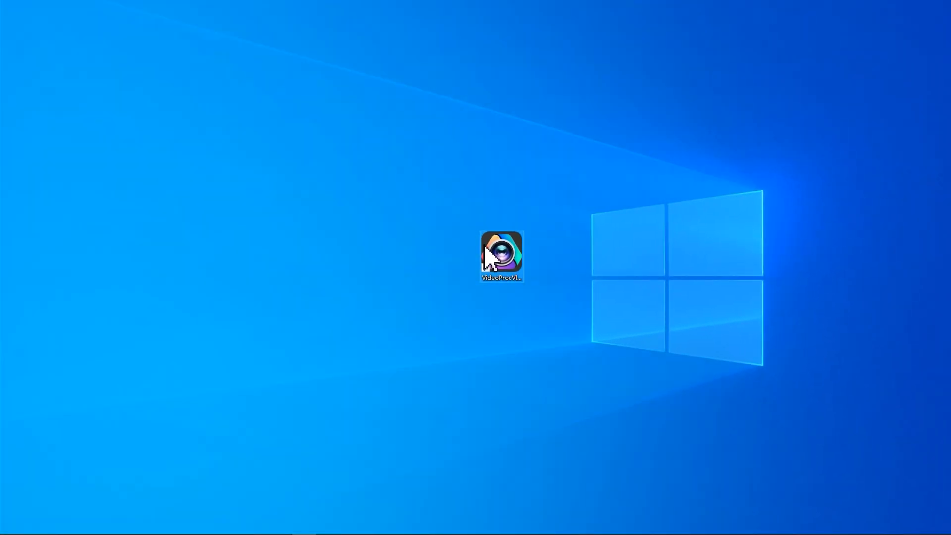
Launch VideoProc Vlogger from the desktop shortcut so the graduation project opens.
{"action": "double_click", "coordinate": [501, 254]}
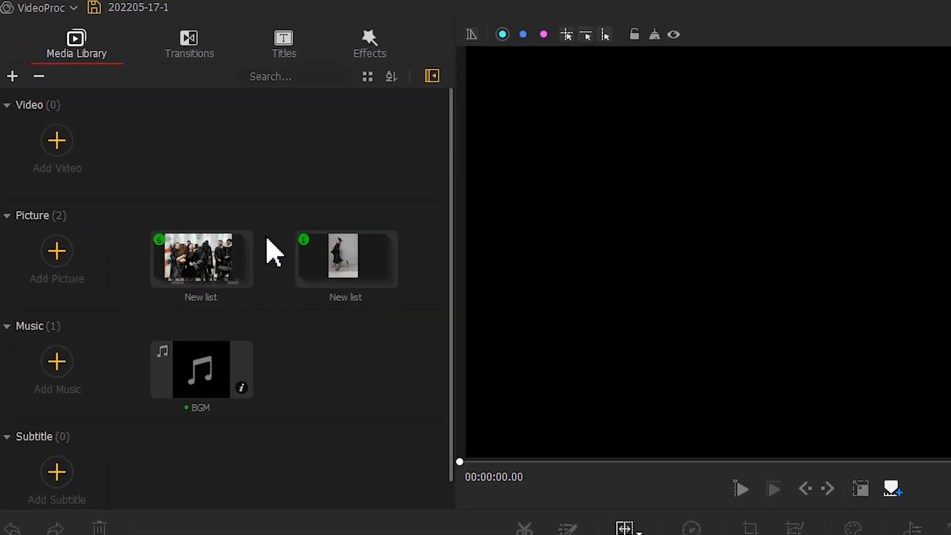
{"action": "mouse_move", "coordinate": [297, 286]}
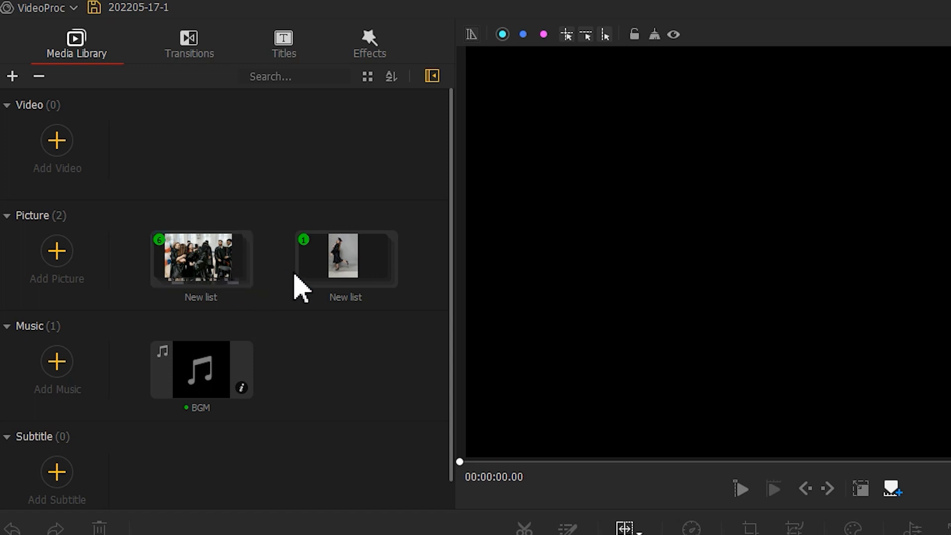
Browse the graduation photo list, then add the BGM music onto the audio track.
{"action": "double_click", "coordinate": [201, 259]}
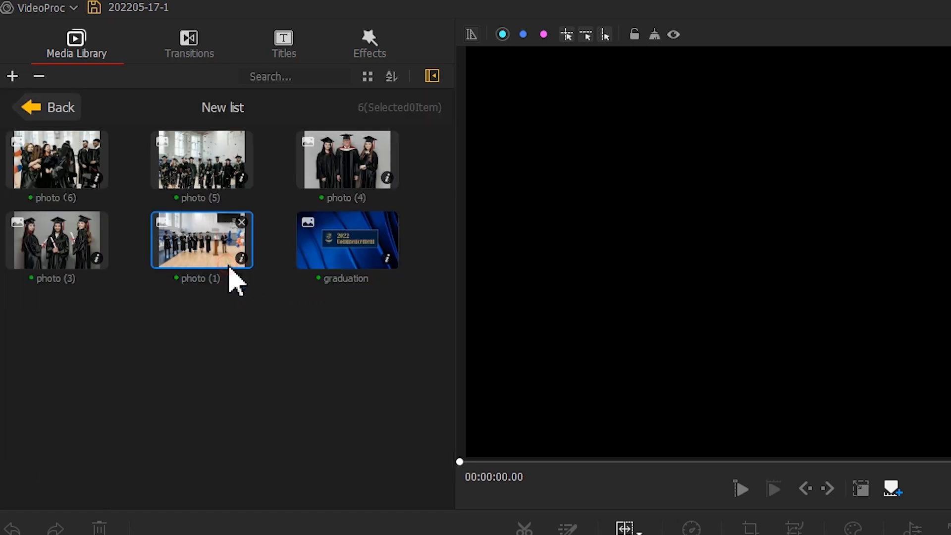
{"action": "left_click", "coordinate": [60, 107]}
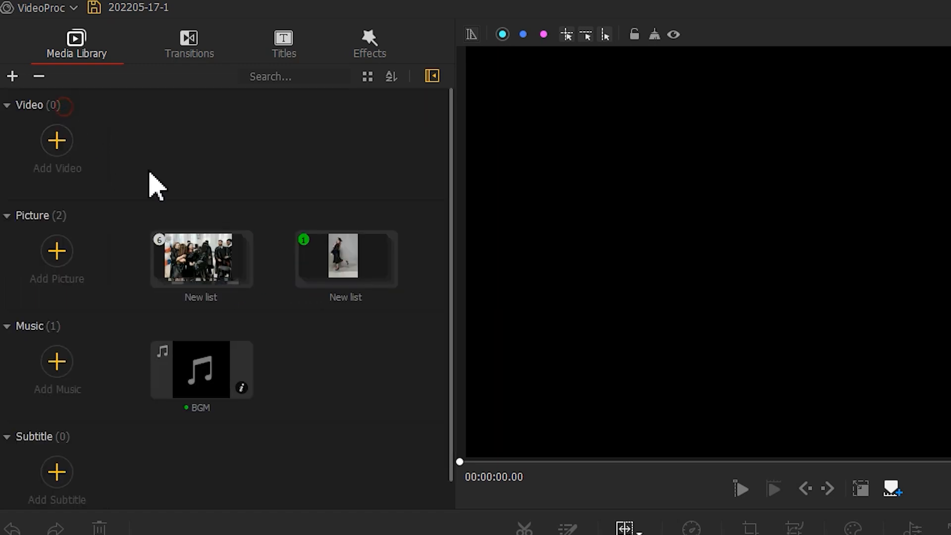
{"action": "double_click", "coordinate": [345, 258]}
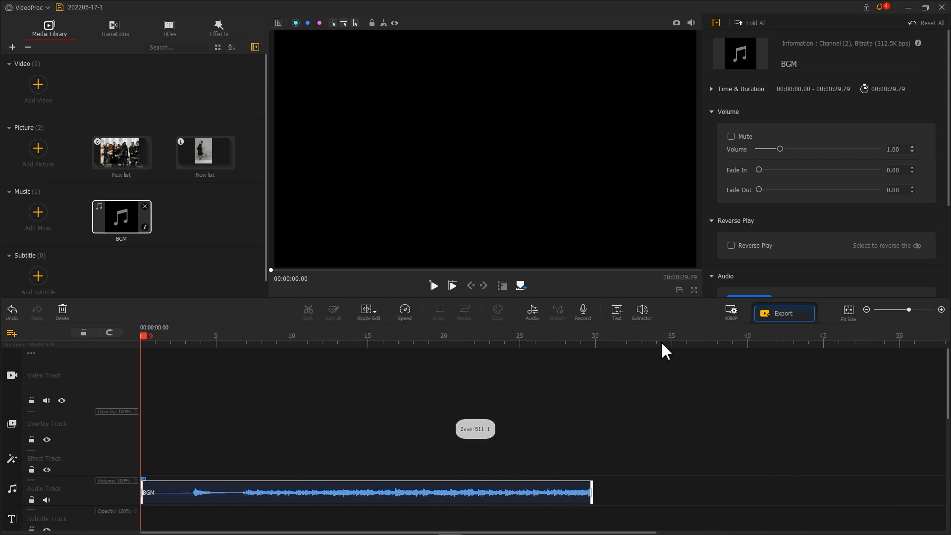
{"action": "mouse_move", "coordinate": [437, 237]}
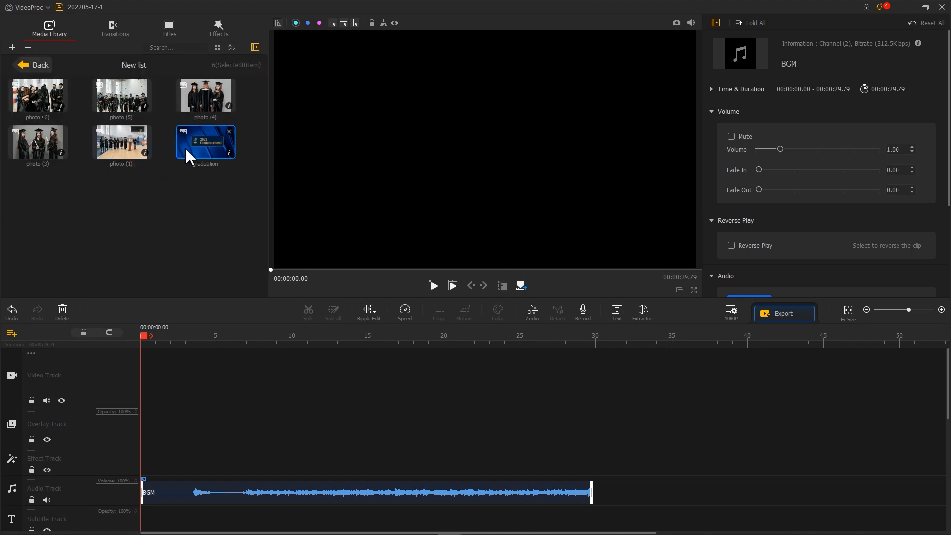
{"action": "mouse_move", "coordinate": [193, 155]}
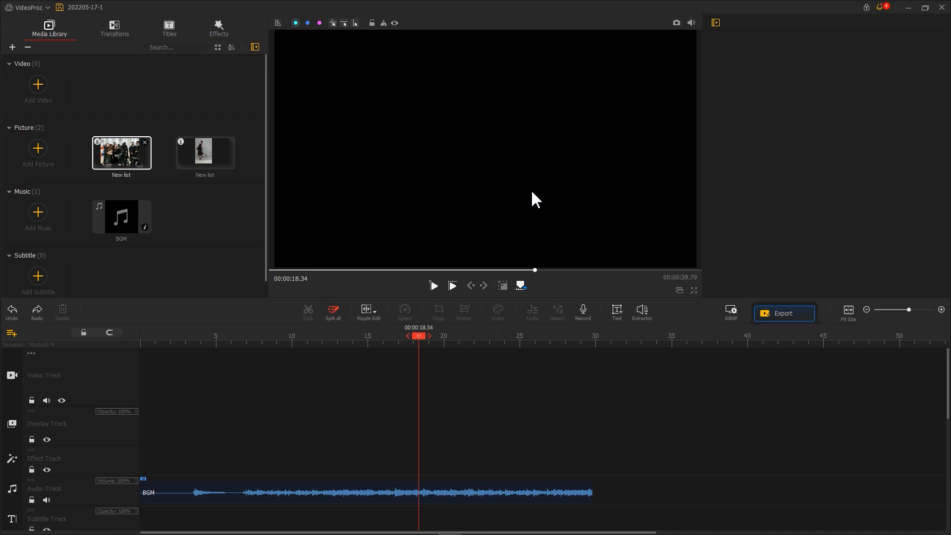
Set the default Photo Duration to 2 Sec in the Timeline settings and return to editing.
{"action": "left_click", "coordinate": [28, 8]}
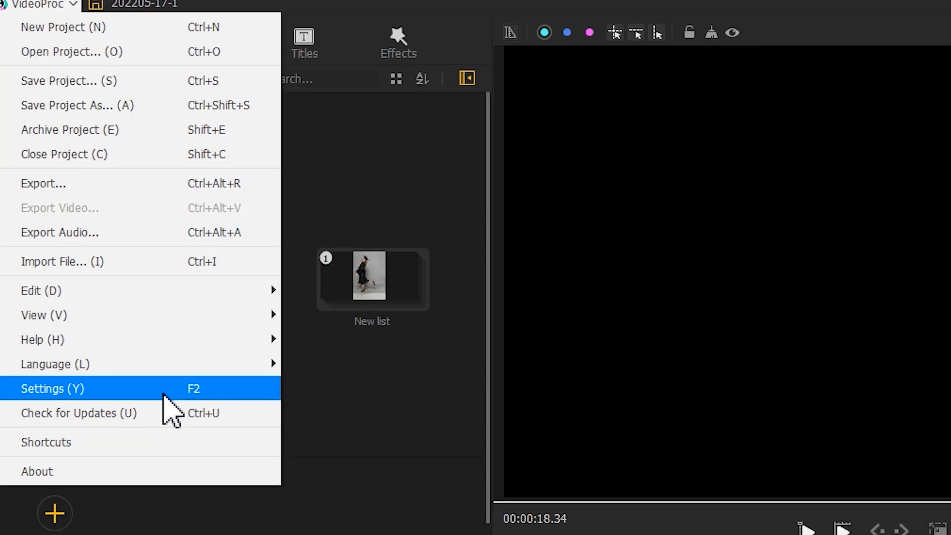
{"action": "left_click", "coordinate": [53, 388]}
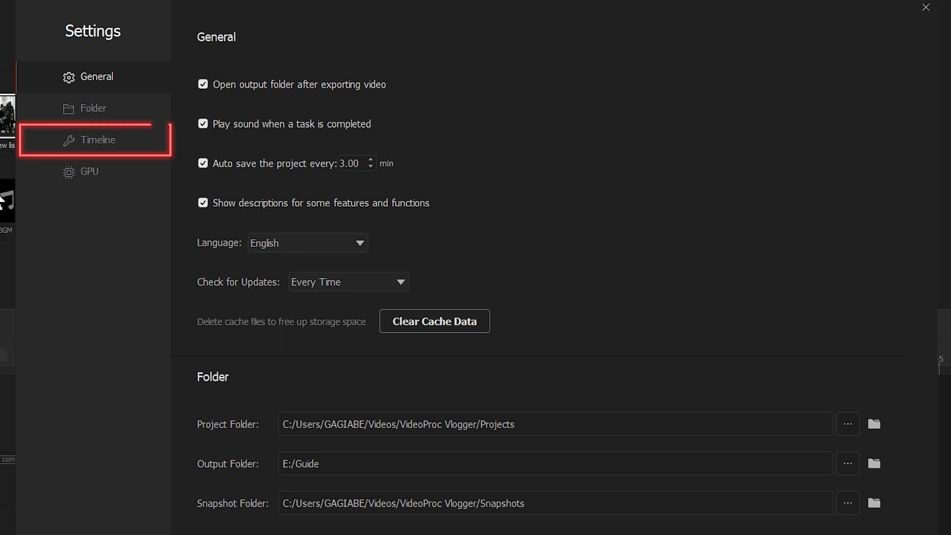
{"action": "left_click", "coordinate": [97, 140]}
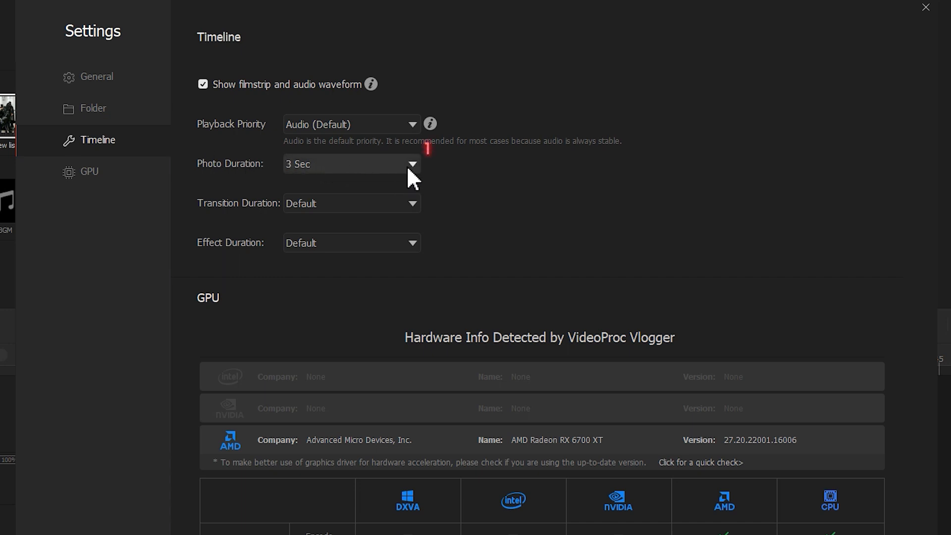
{"action": "left_click", "coordinate": [411, 164]}
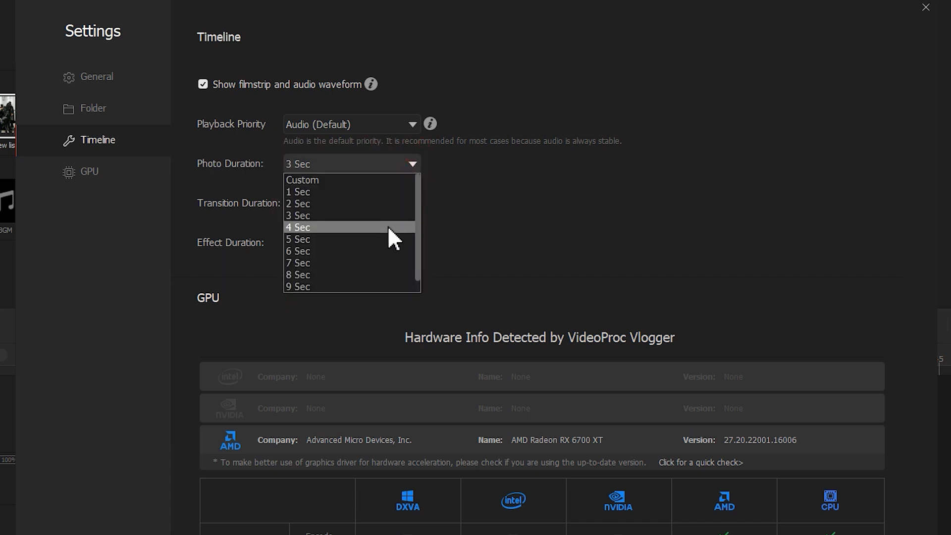
{"action": "left_click", "coordinate": [298, 203]}
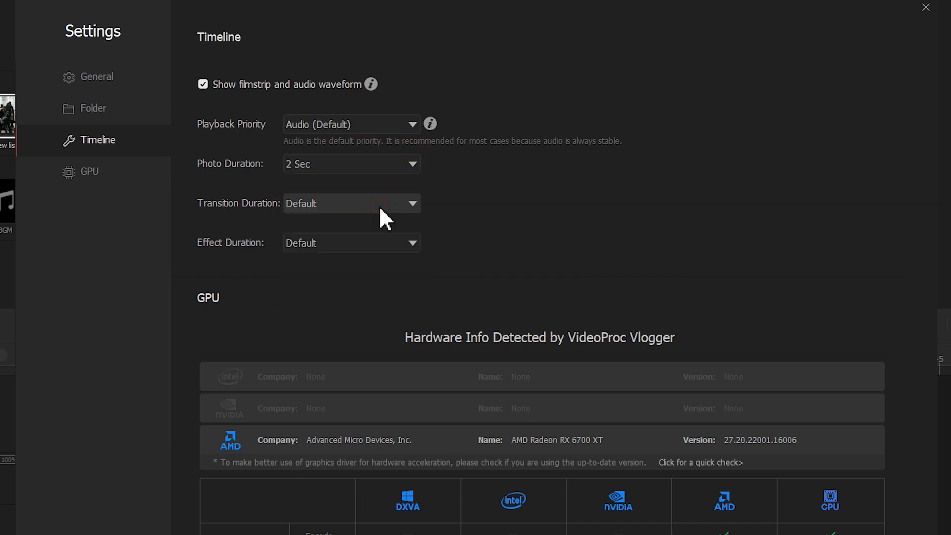
{"action": "left_click", "coordinate": [925, 7]}
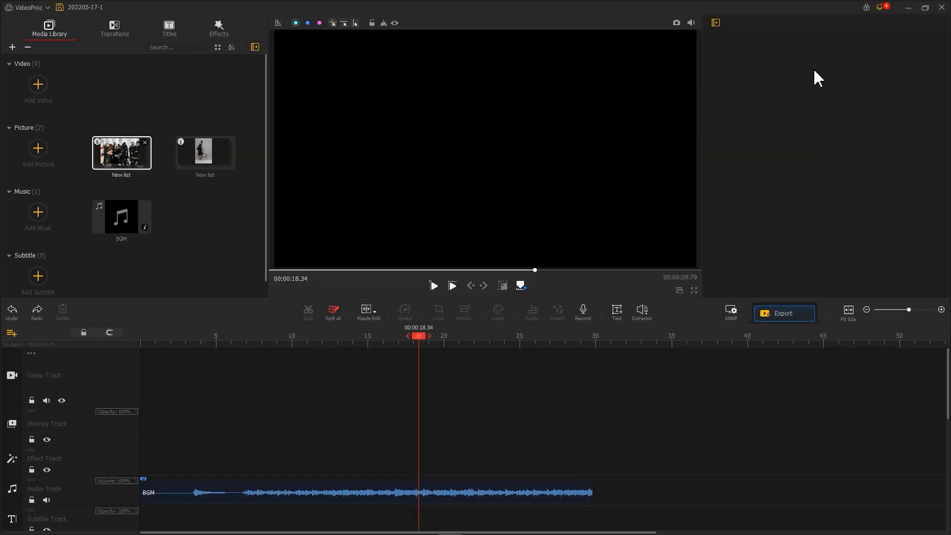
{"action": "mouse_move", "coordinate": [279, 180]}
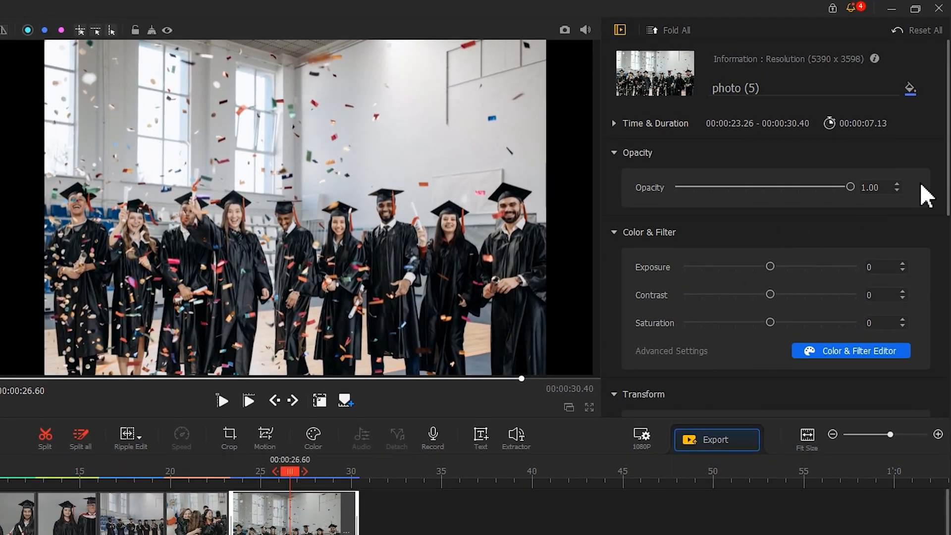
Review the placed photo's properties and make it fill the frame width.
{"action": "scroll", "scroll_direction": "down", "scroll_amount": 3}
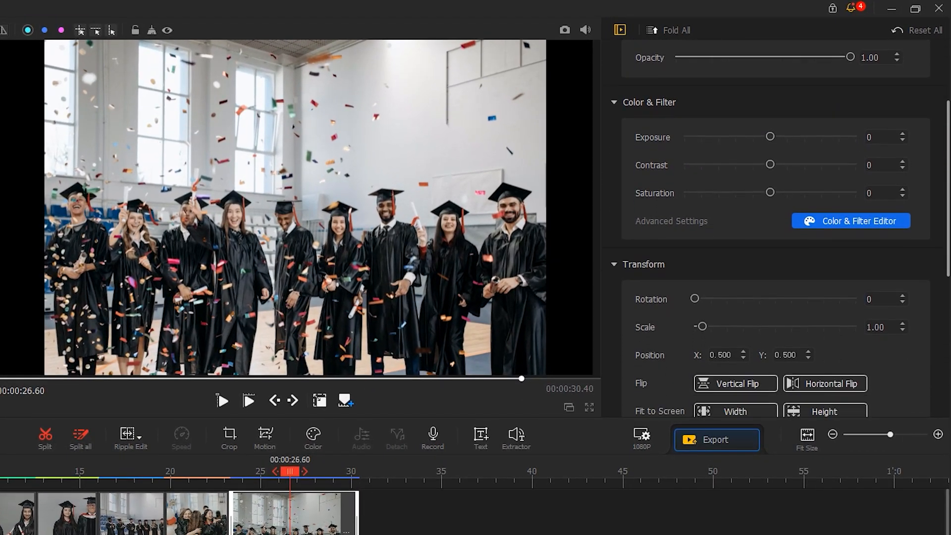
{"action": "scroll", "scroll_direction": "down", "scroll_amount": 3}
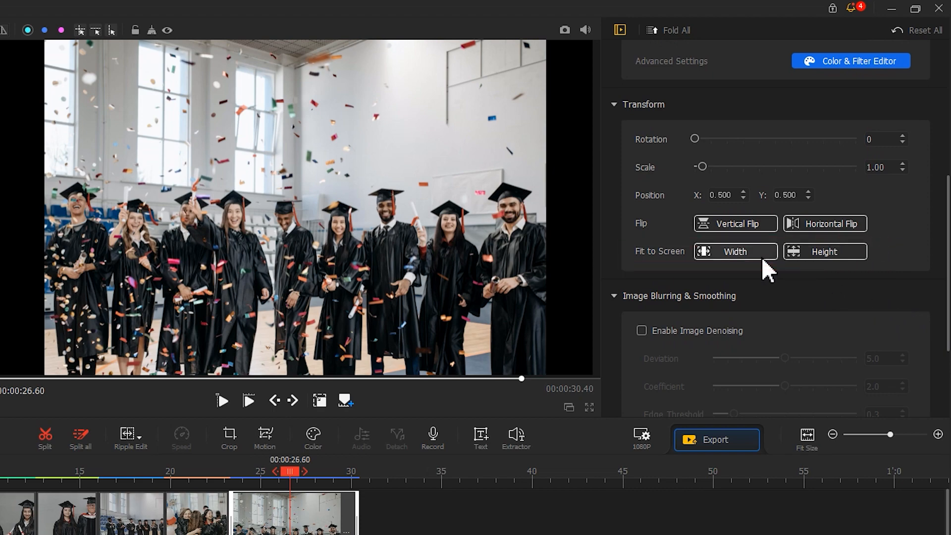
{"action": "left_click", "coordinate": [735, 251]}
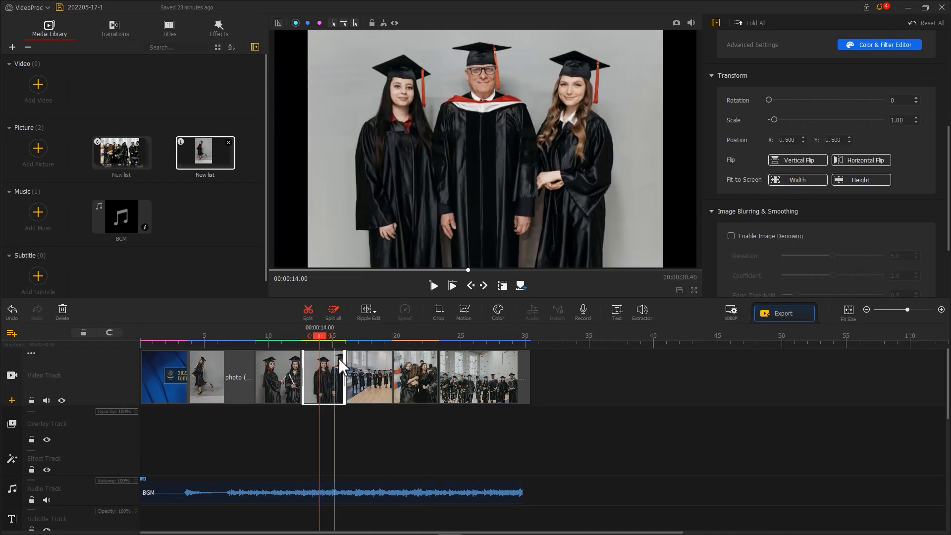
Fit the three-graduate photo to screen width and lengthen the blue background clip.
{"action": "left_click", "coordinate": [796, 180]}
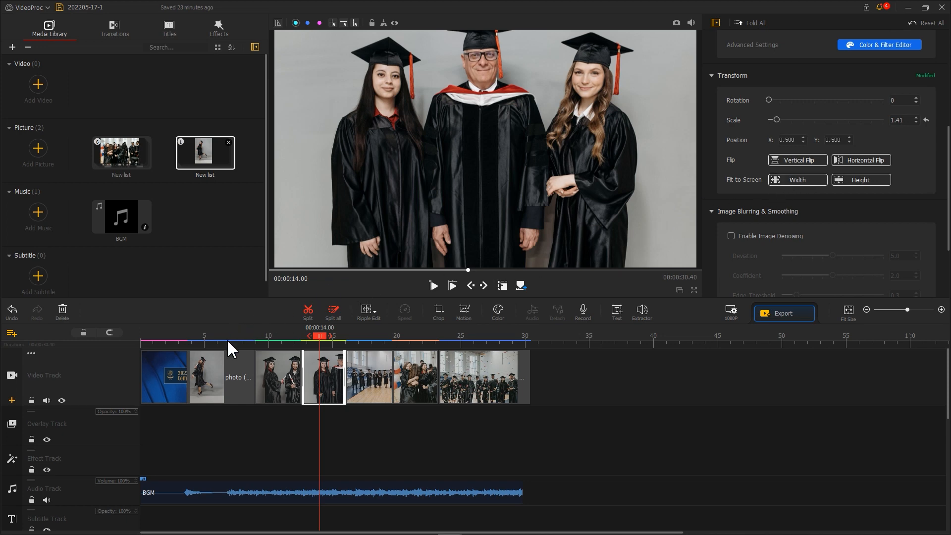
{"action": "left_click", "coordinate": [206, 376]}
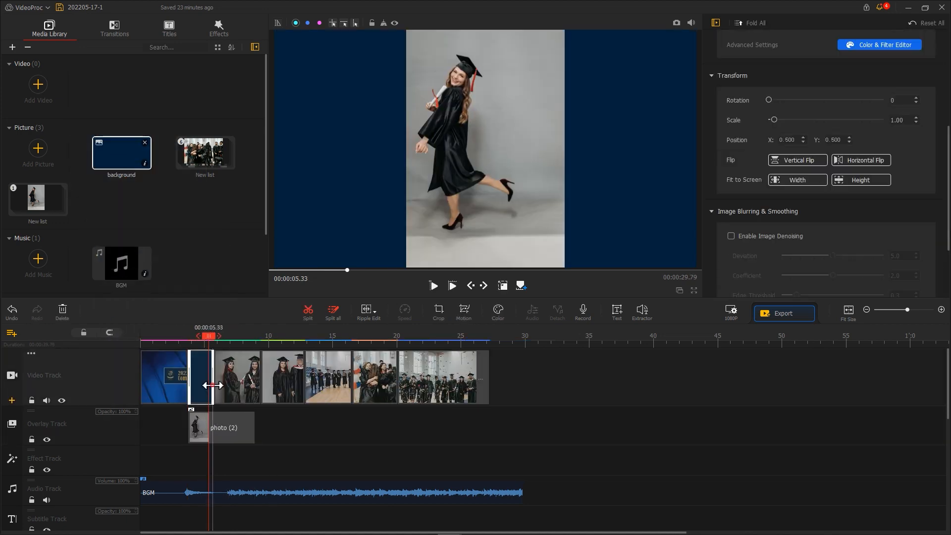
{"action": "left_click", "coordinate": [168, 28]}
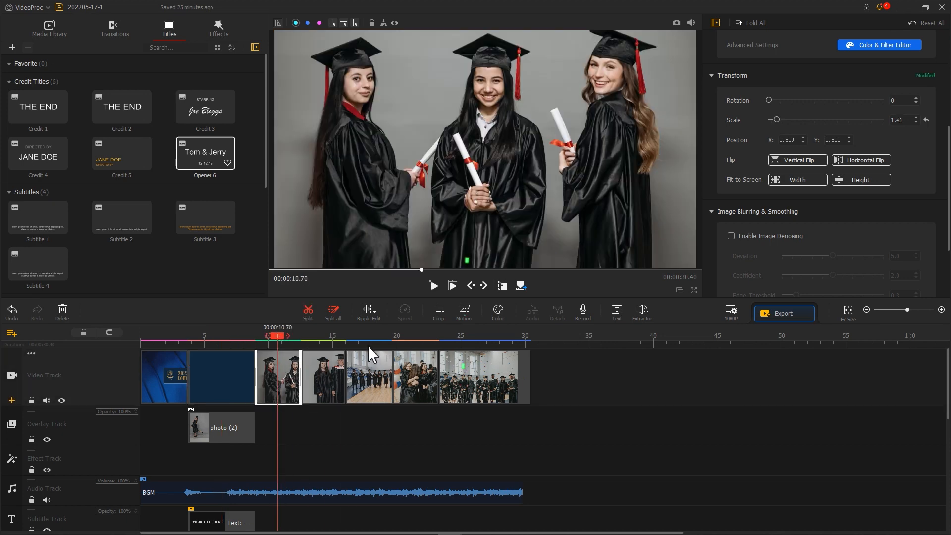
Add start and end motion keyframes to the three-graduate photo for a slow zoom.
{"action": "left_click", "coordinate": [464, 313]}
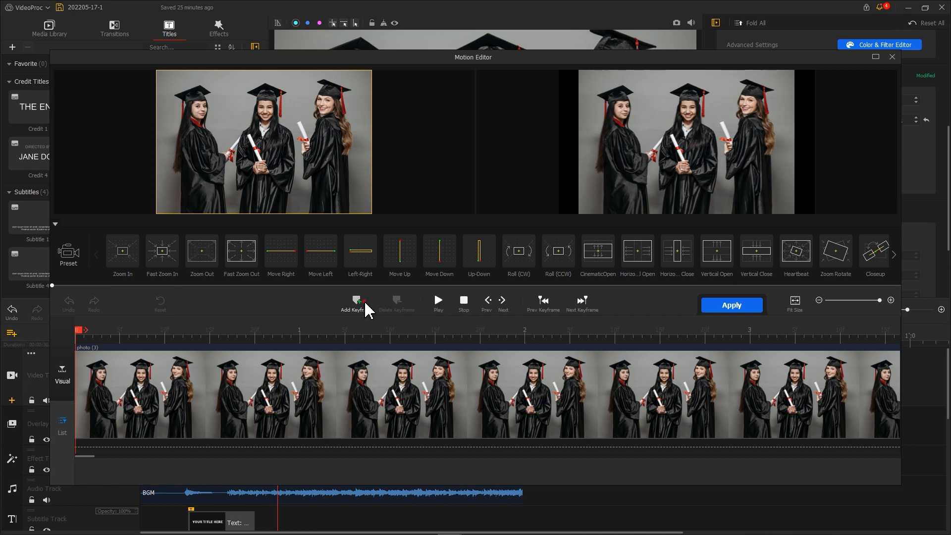
{"action": "left_click", "coordinate": [356, 303]}
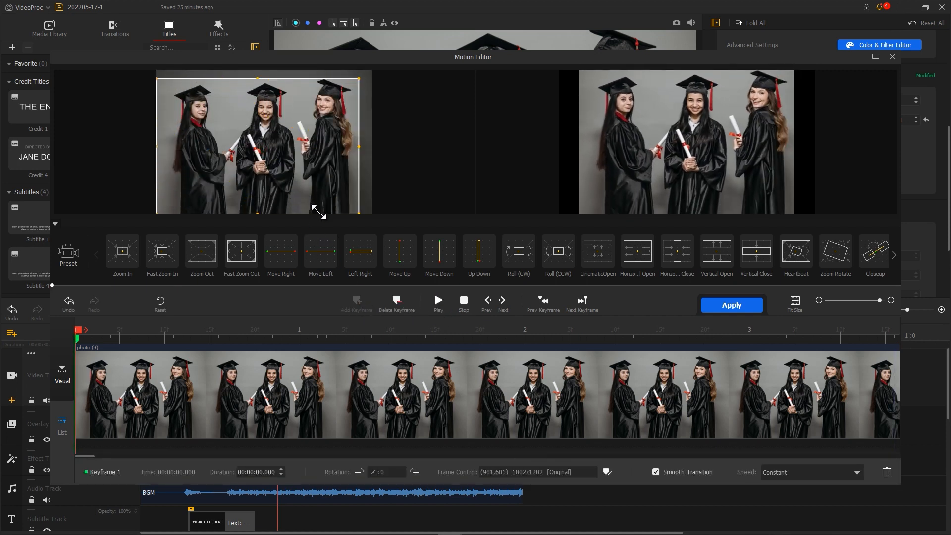
{"action": "mouse_move", "coordinate": [314, 209]}
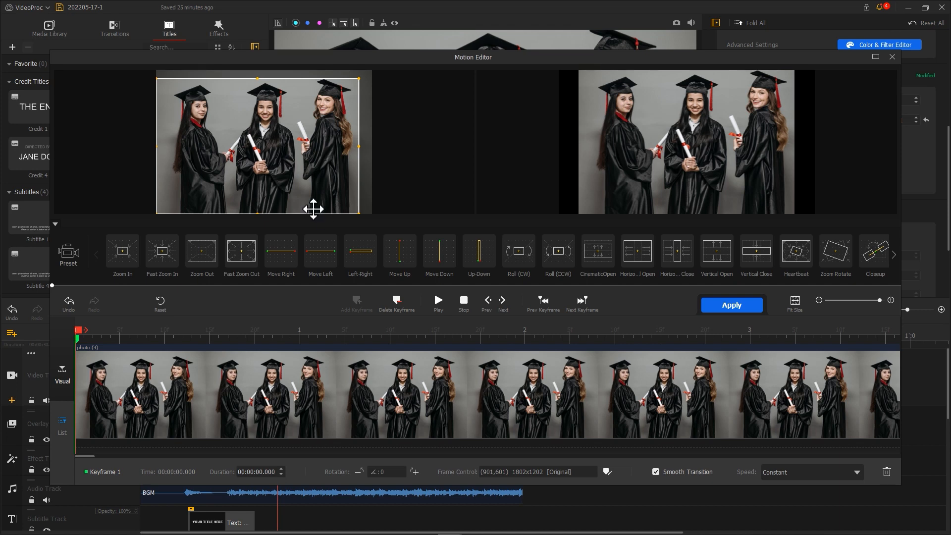
{"action": "left_click", "coordinate": [560, 330]}
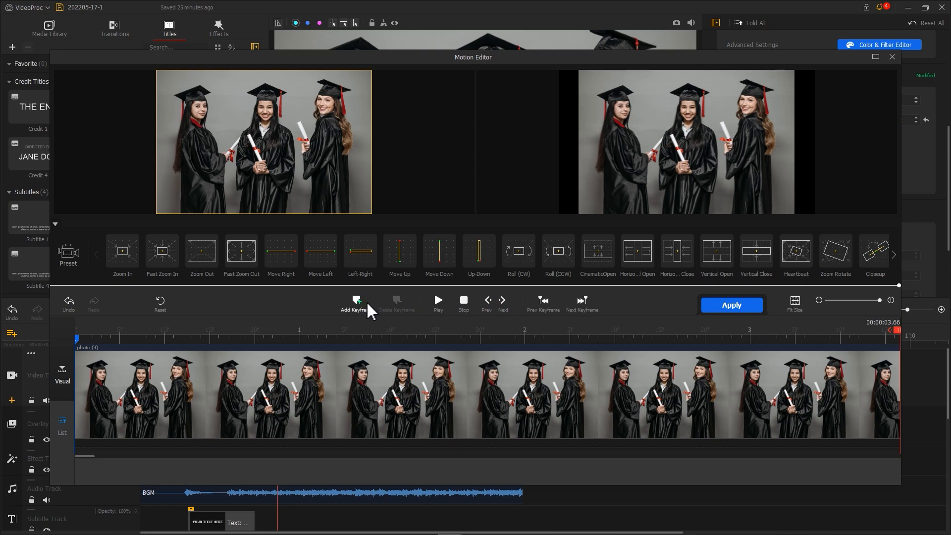
{"action": "left_click", "coordinate": [355, 302]}
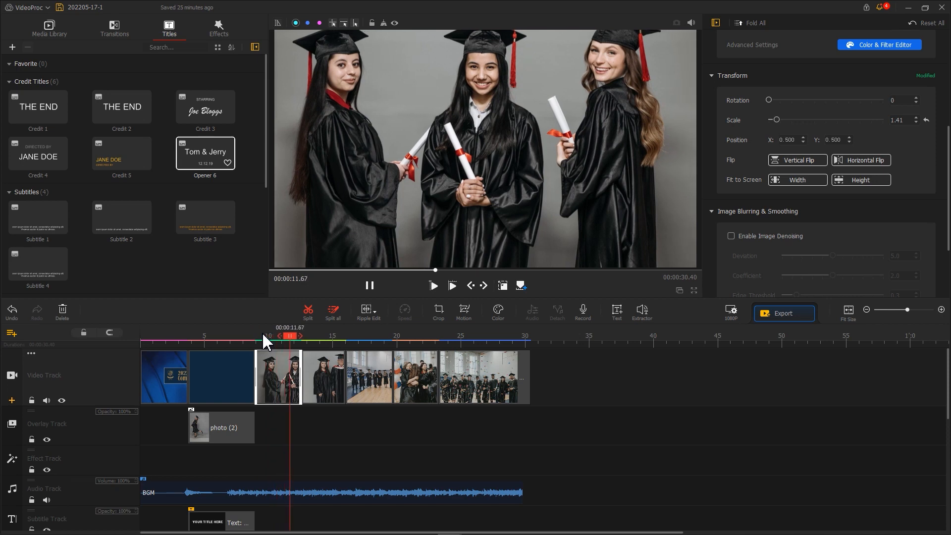
Add zoom keyframes to the professor photo, shrinking the end framing around the three people.
{"action": "left_click", "coordinate": [462, 312]}
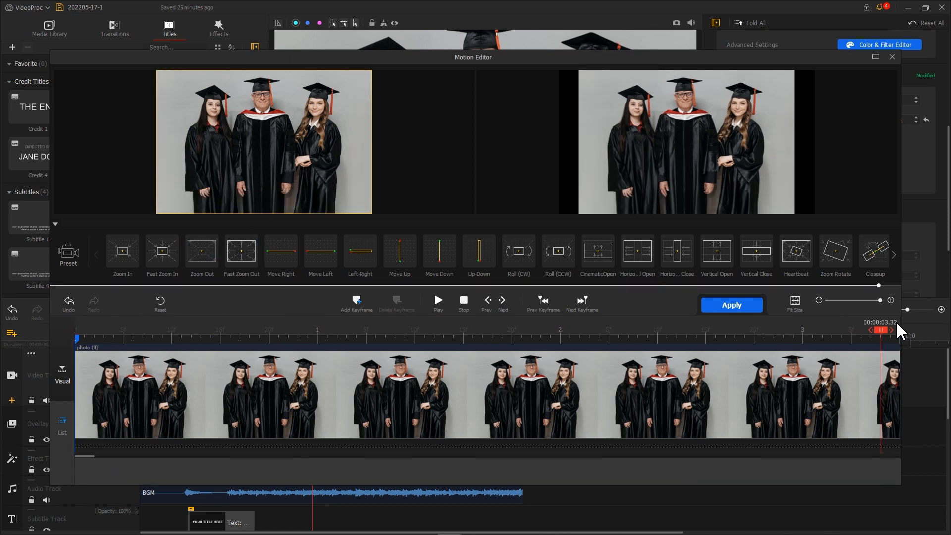
{"action": "left_click", "coordinate": [356, 301]}
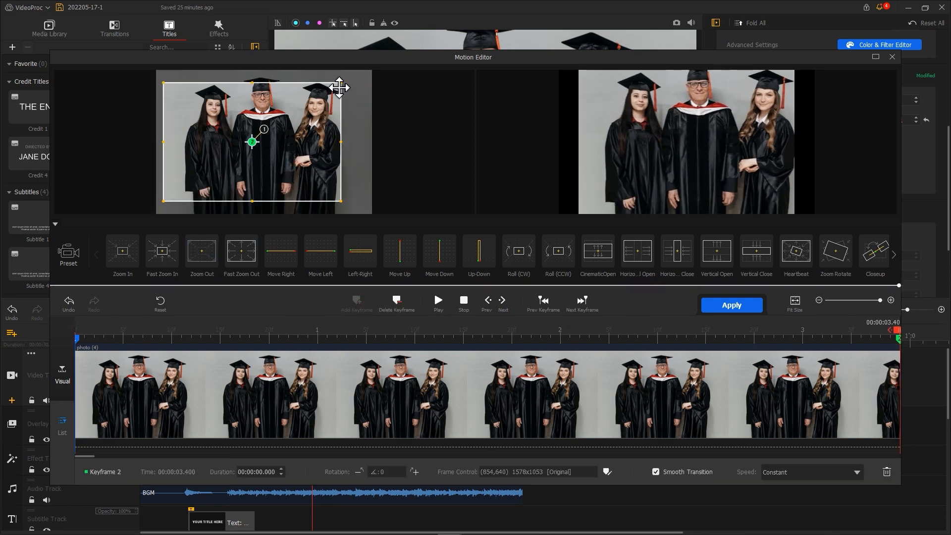
{"action": "left_click_drag", "start_coordinate": [340, 87], "coordinate": [343, 92]}
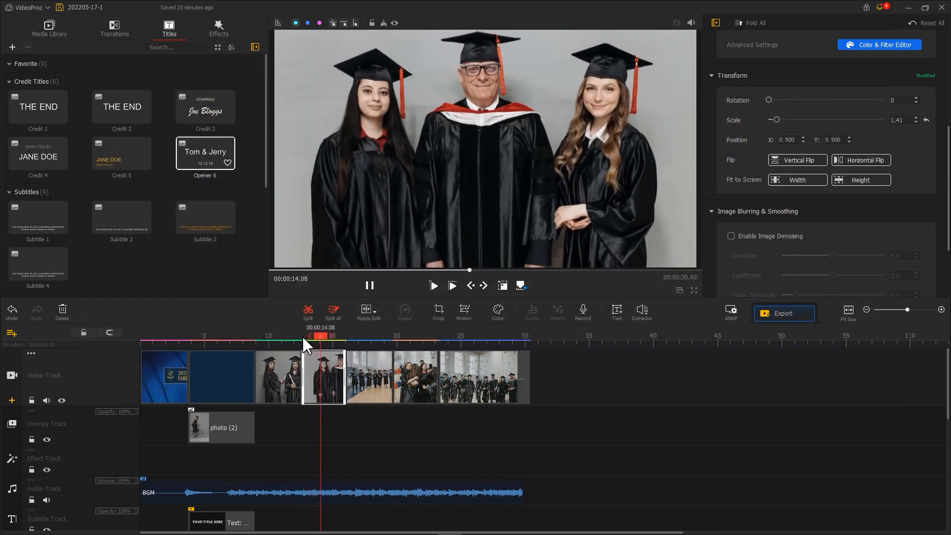
{"action": "left_click", "coordinate": [49, 27]}
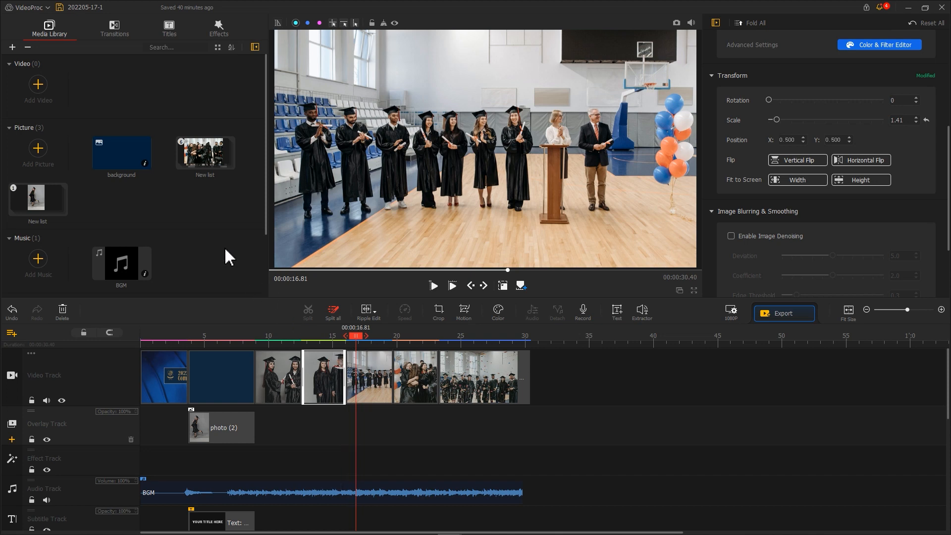
Browse the transitions library and preview the Wipe Left transition.
{"action": "left_click", "coordinate": [113, 28]}
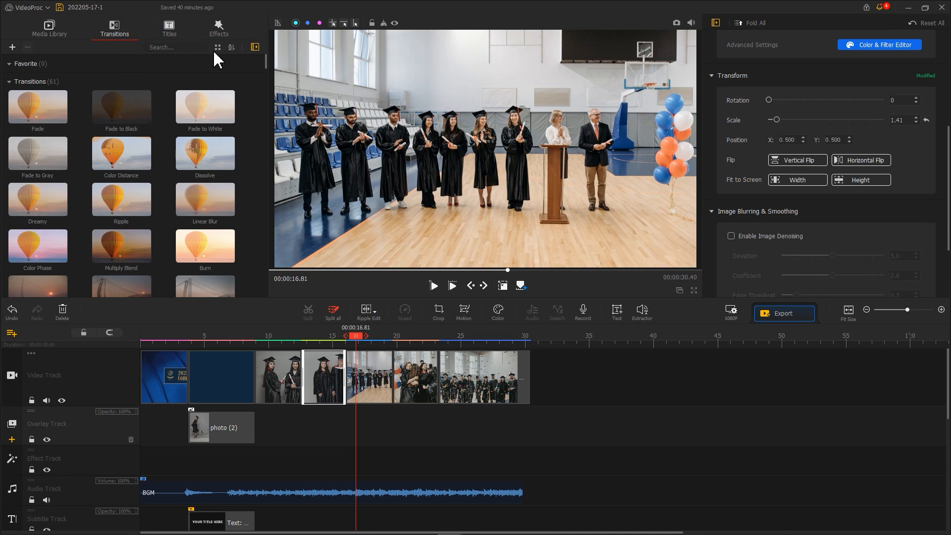
{"action": "scroll", "scroll_direction": "down", "scroll_amount": 3}
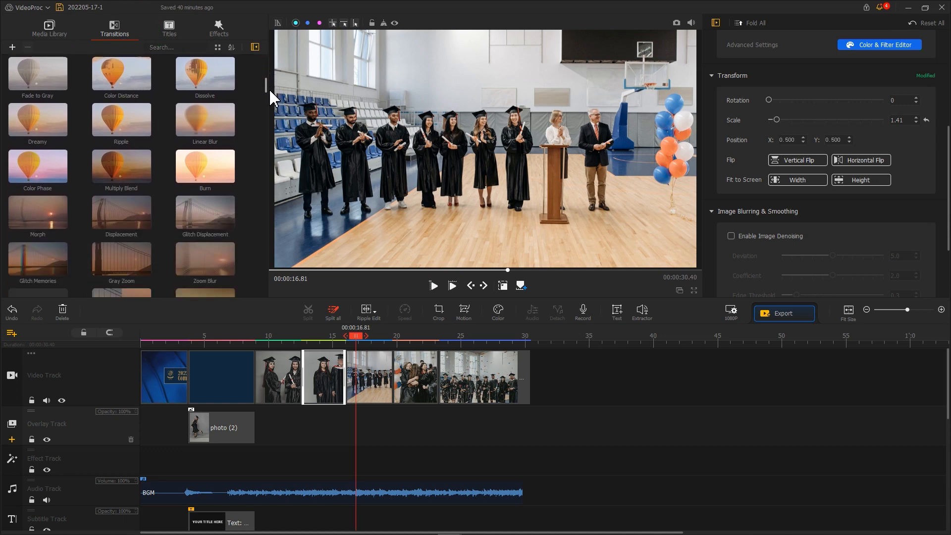
{"action": "scroll", "scroll_direction": "down", "scroll_amount": 3}
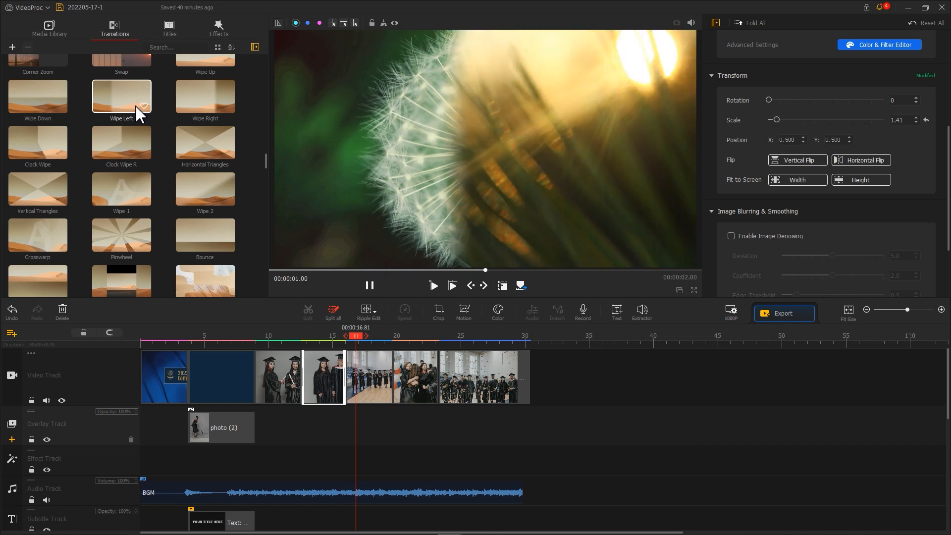
{"action": "left_click", "coordinate": [121, 188]}
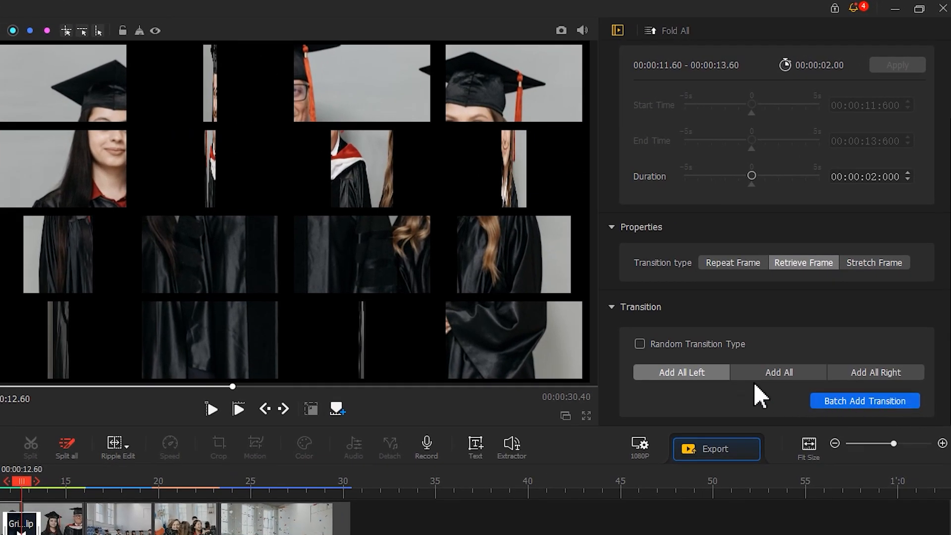
Batch-add the transition between every pair of clips on the video track.
{"action": "left_click", "coordinate": [778, 372]}
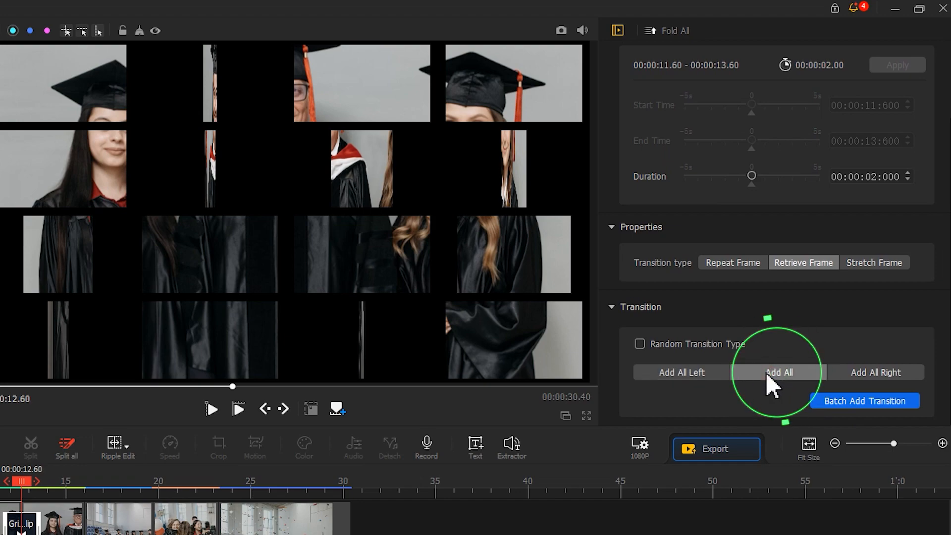
{"action": "left_click", "coordinate": [778, 372]}
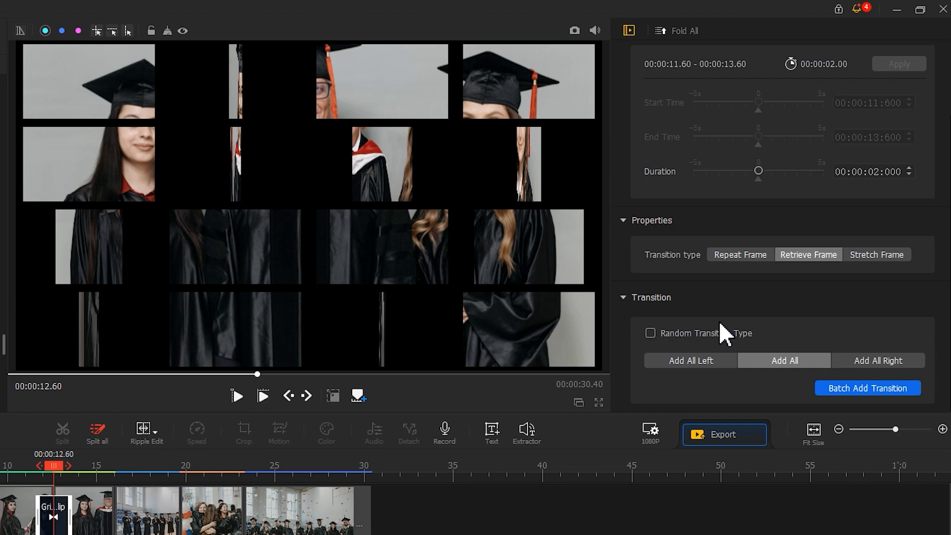
{"action": "left_click", "coordinate": [650, 333]}
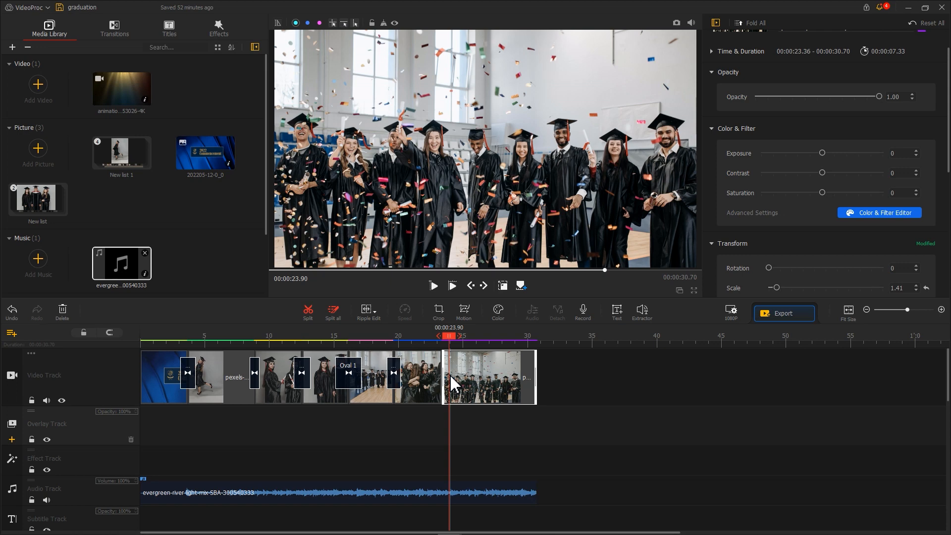
Find Fireworks 1 in the effects library for the final photo and add a text title there.
{"action": "left_click", "coordinate": [218, 27]}
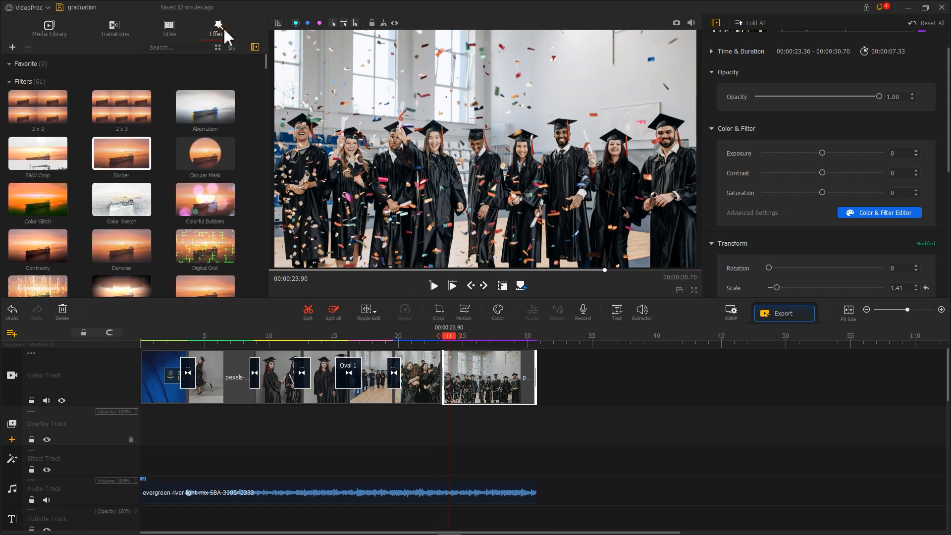
{"action": "scroll", "scroll_direction": "down", "scroll_amount": 3}
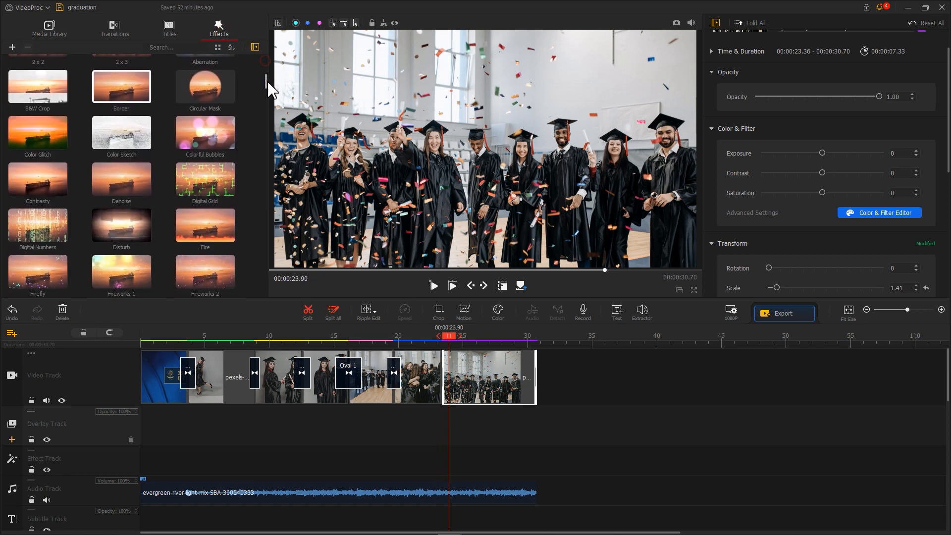
{"action": "scroll", "scroll_direction": "down", "scroll_amount": 3}
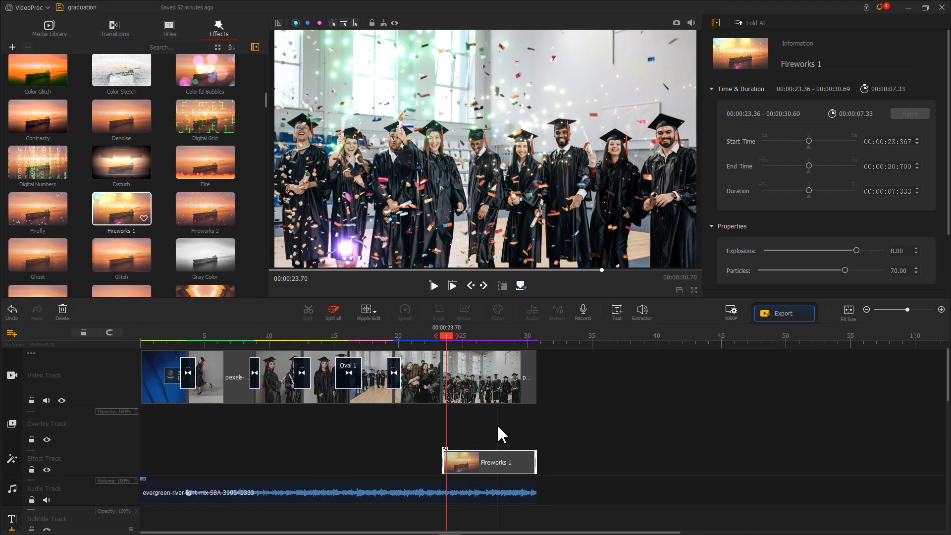
{"action": "left_click", "coordinate": [616, 312]}
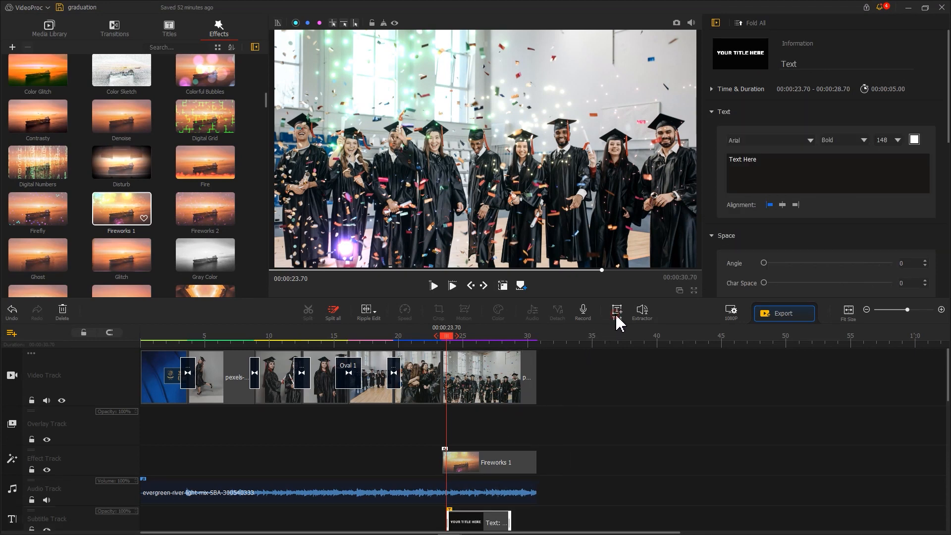